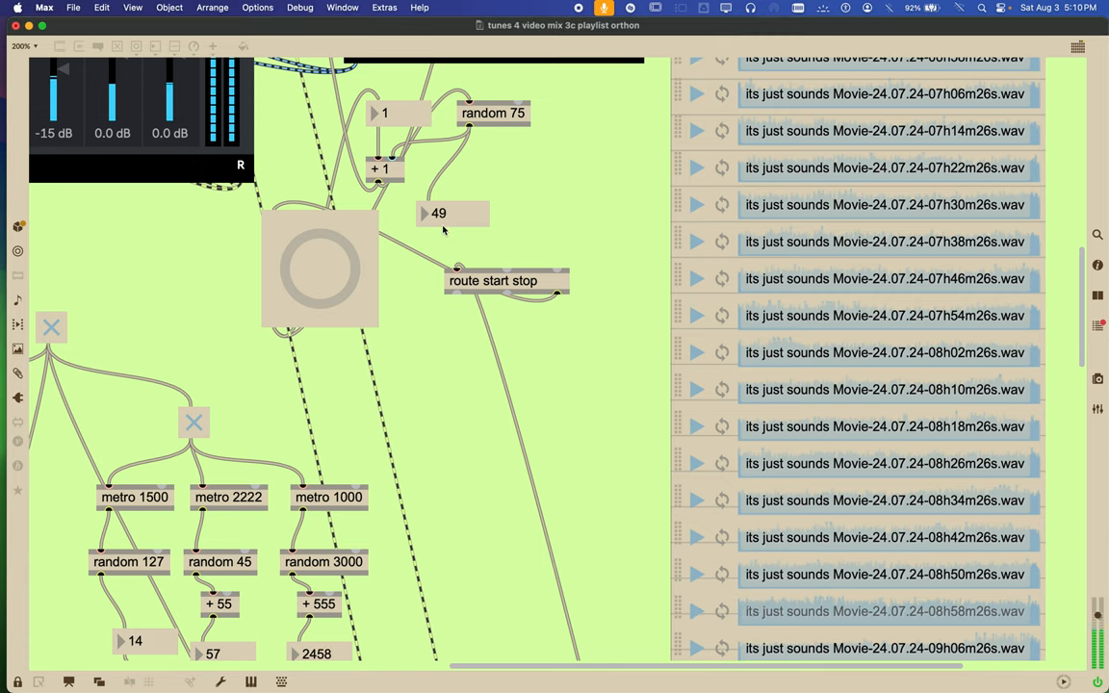
Scroll from the audio mixers toward the MODEMIXR and AVPLAYR modules, raising the 4MIXR levels
{"action": "scroll", "scroll_direction": "down", "scroll_amount": 3}
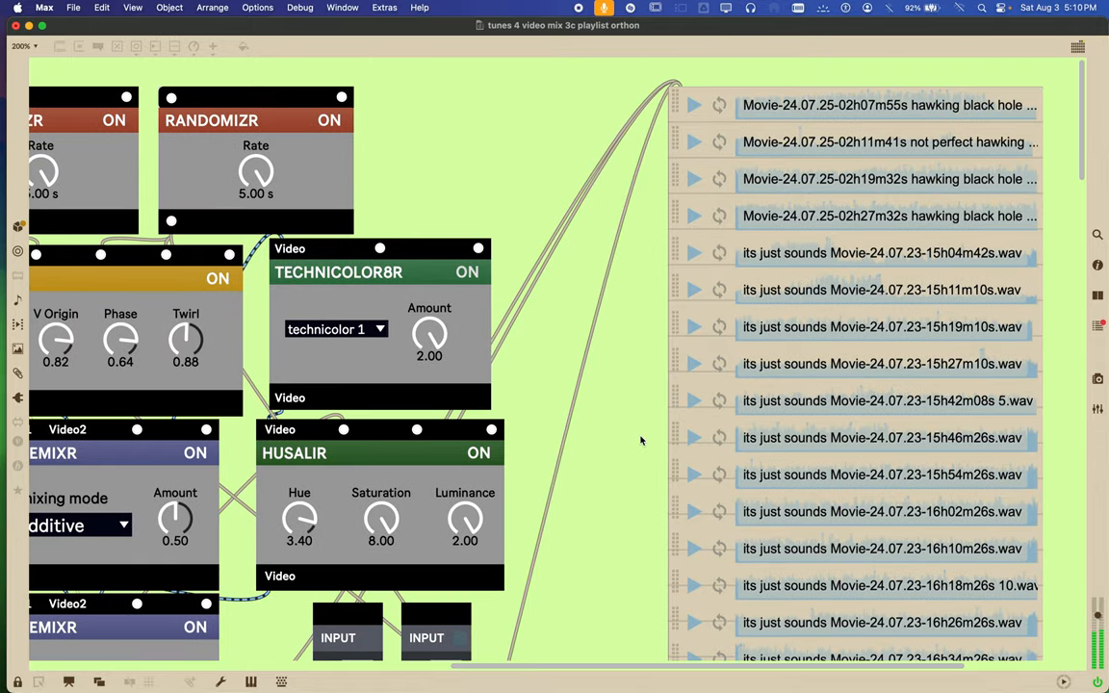
{"action": "scroll", "scroll_direction": "down", "scroll_amount": 3}
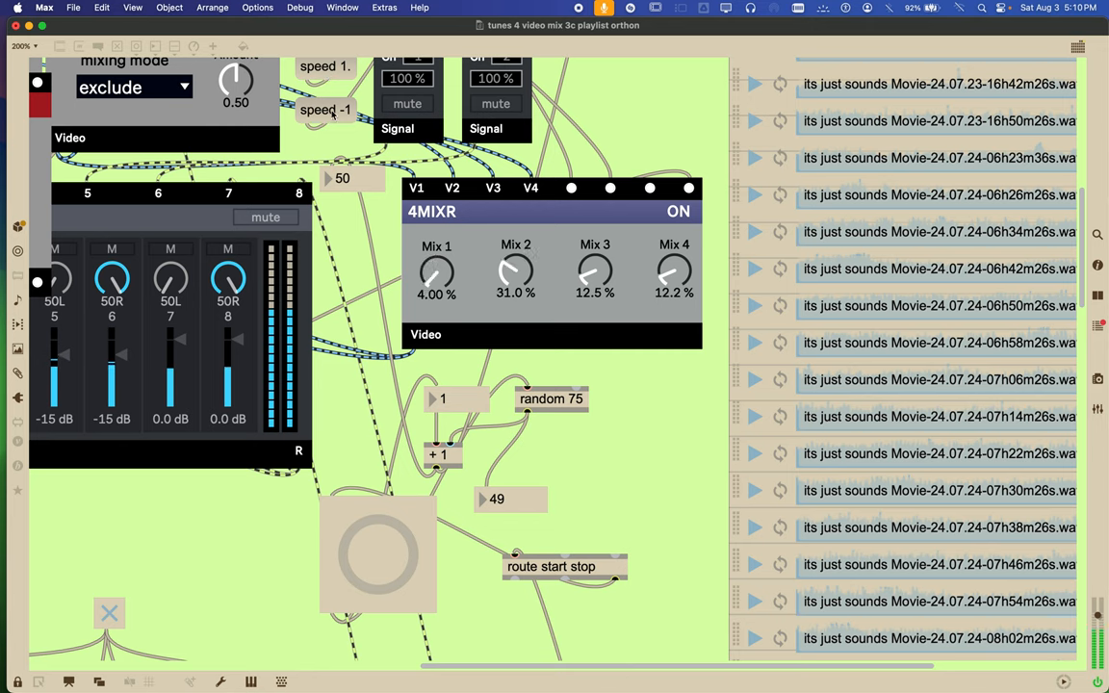
{"action": "left_click_drag", "start_coordinate": [674, 275], "coordinate": [674, 250]}
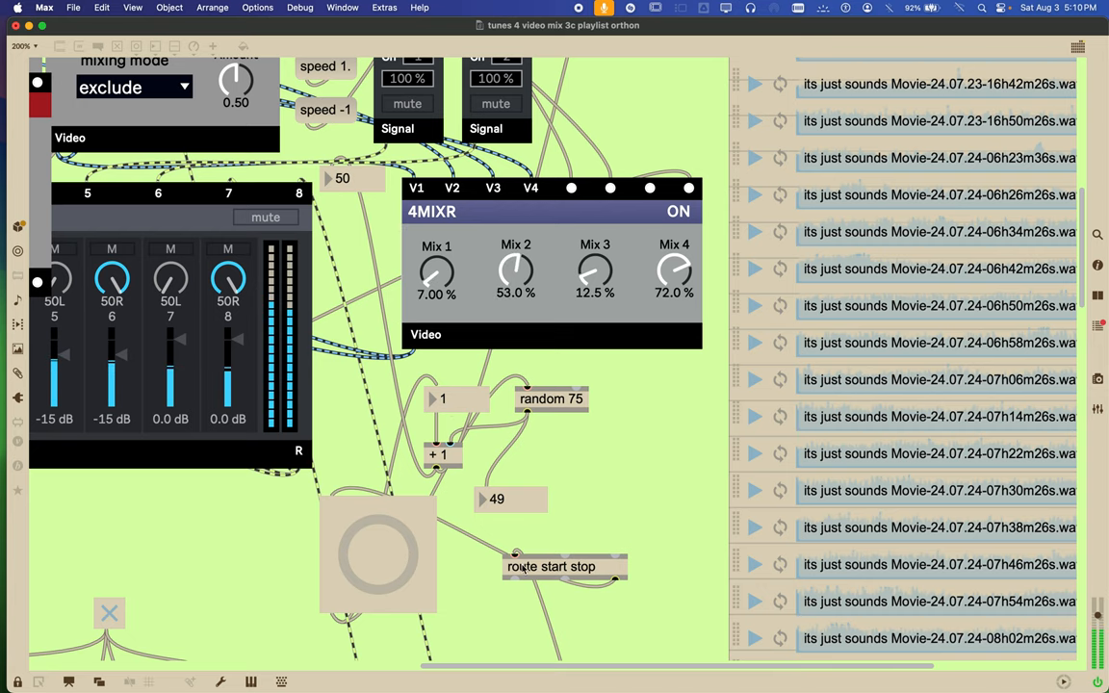
{"action": "scroll", "scroll_direction": "down", "scroll_amount": 3}
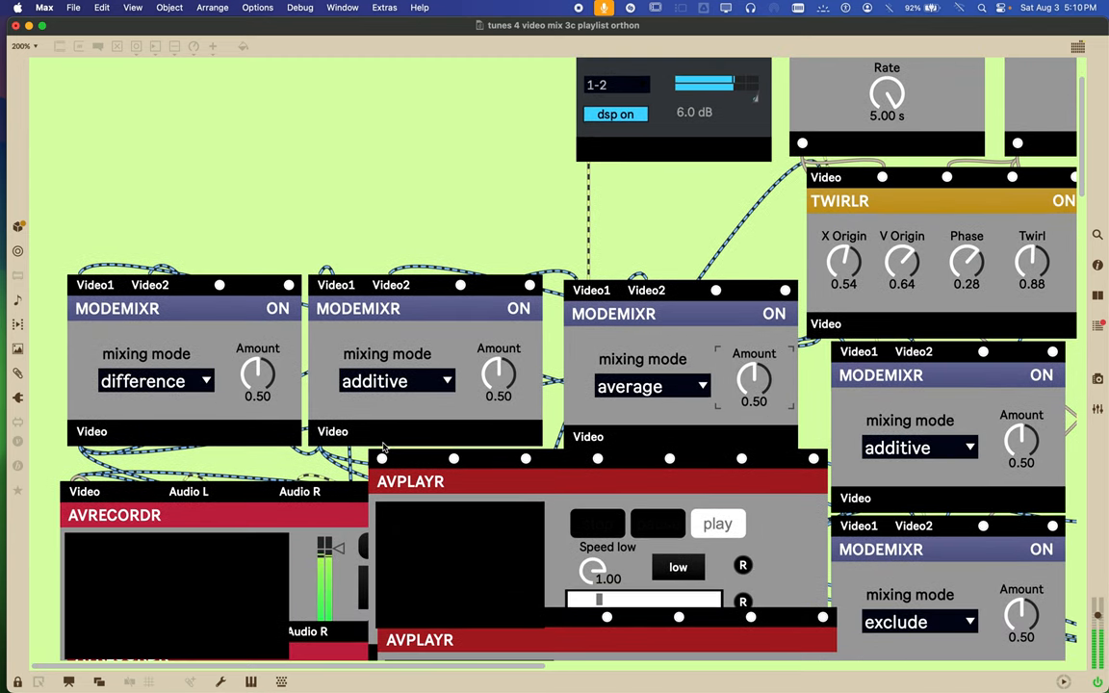
Scroll slightly and open the first MODEMIXR's blend-mode list, currently set to difference
{"action": "scroll", "scroll_direction": "down", "scroll_amount": 3}
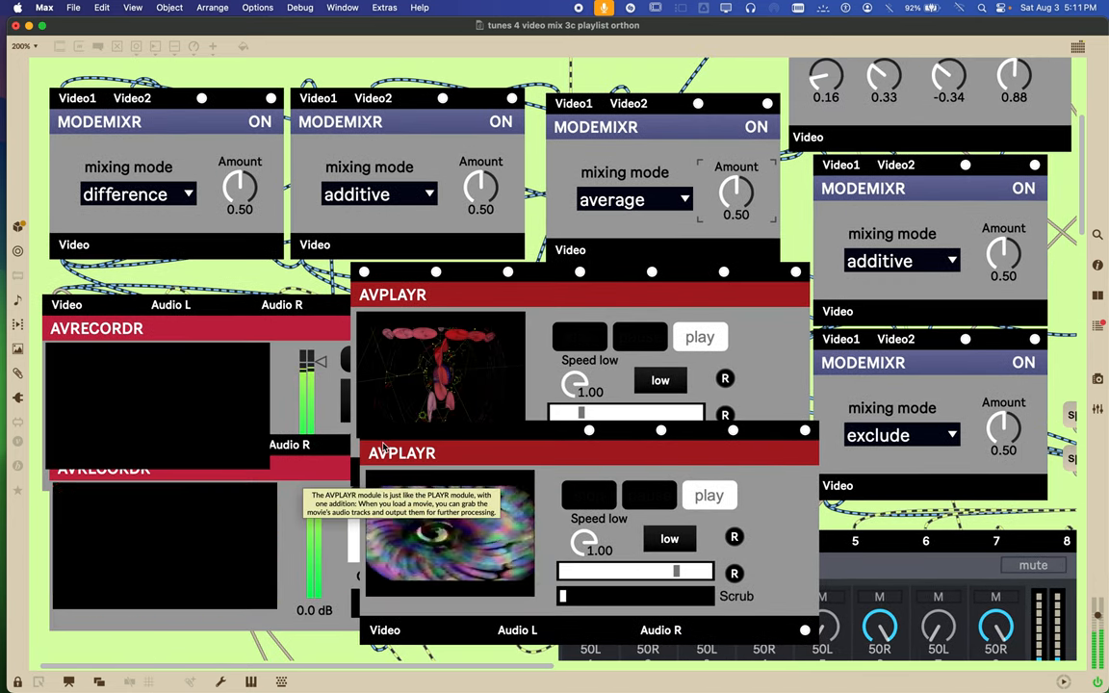
{"action": "scroll", "scroll_direction": "down", "scroll_amount": 3}
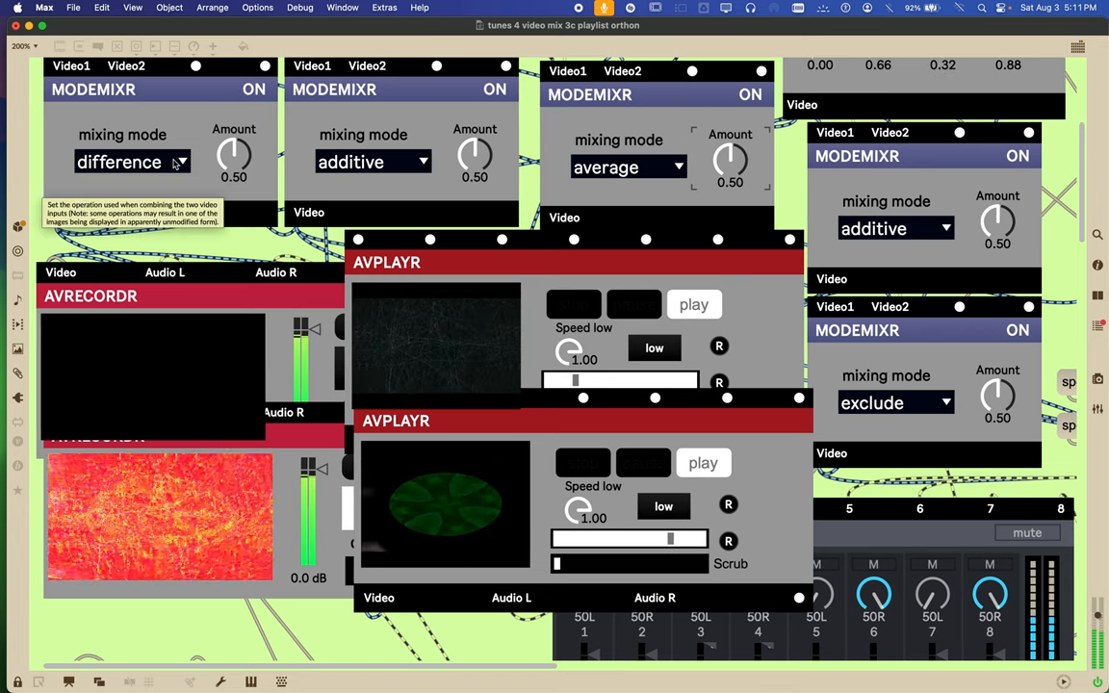
{"action": "left_click", "coordinate": [132, 161]}
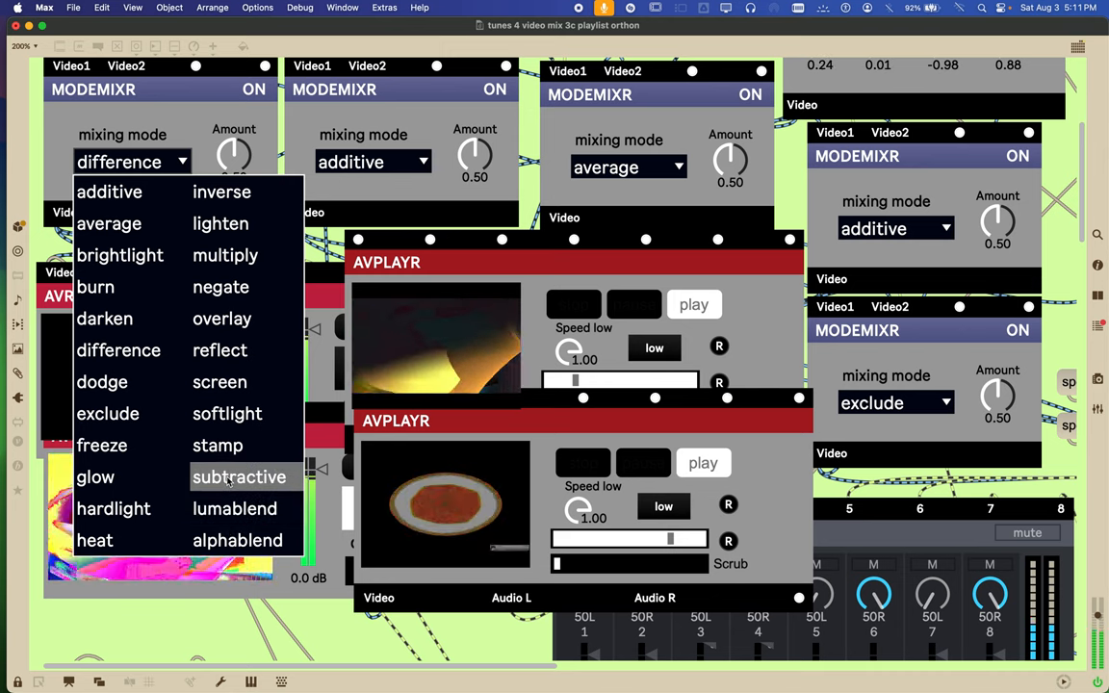
Set the first MODEMIXR to subtractive, give the second burn, then reopen its mode list
{"action": "left_click", "coordinate": [238, 476]}
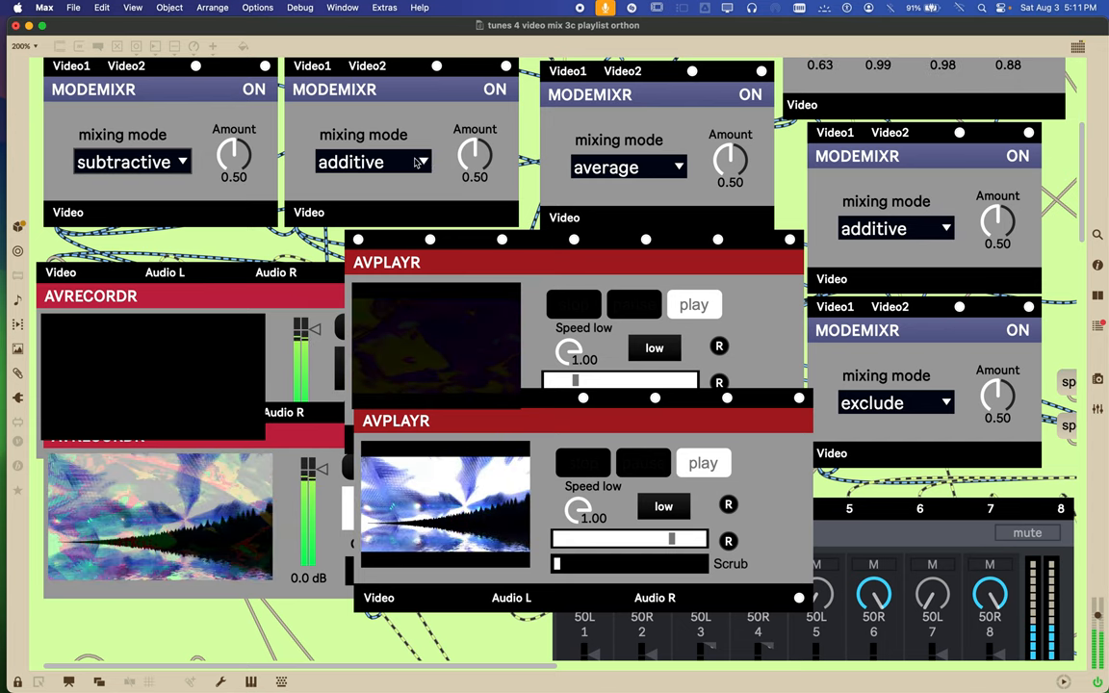
{"action": "left_click", "coordinate": [373, 161]}
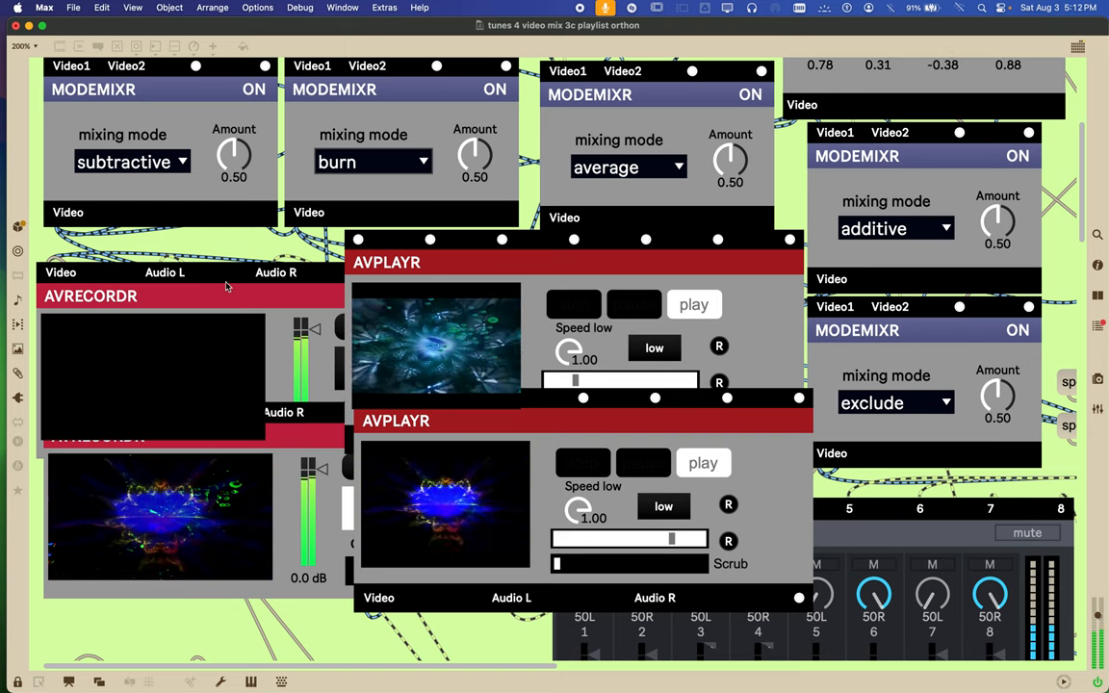
{"action": "left_click", "coordinate": [373, 162]}
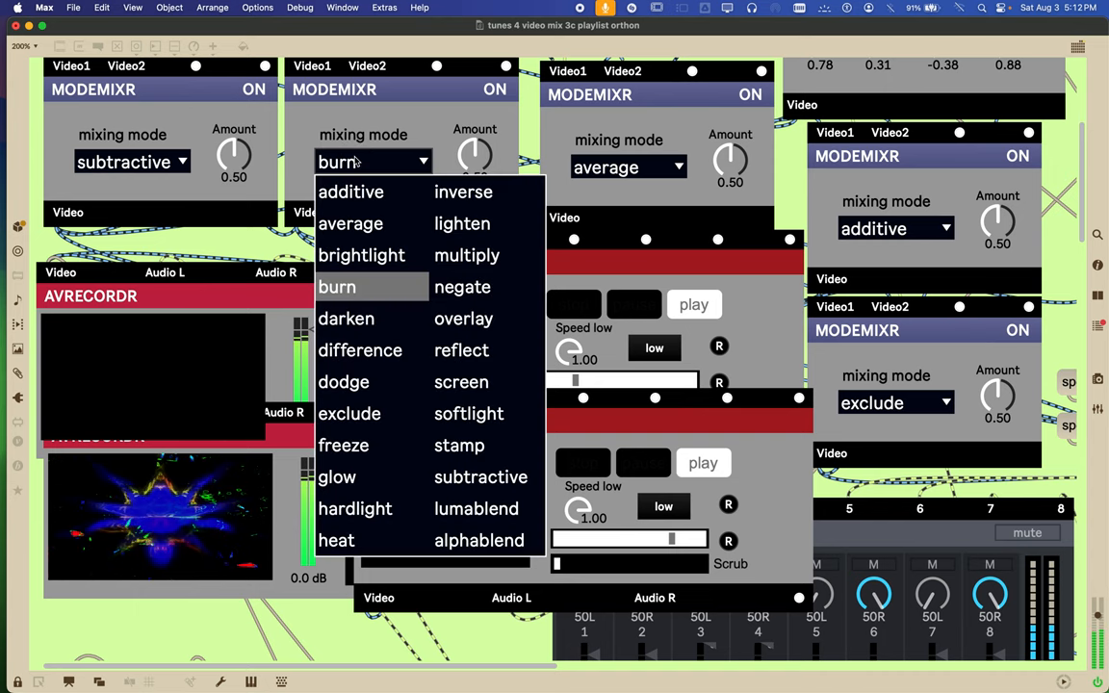
{"action": "mouse_move", "coordinate": [350, 224]}
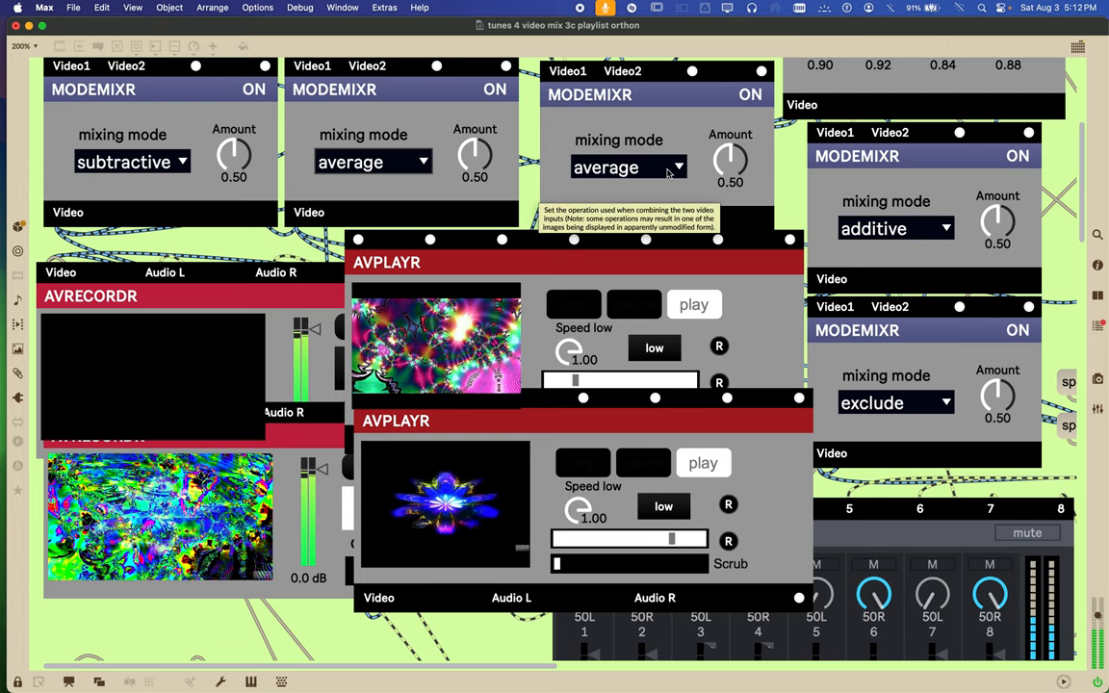
Set the third MODEMIXR to additive and the fourth to dodge, then reopen its mode list
{"action": "left_click", "coordinate": [628, 166]}
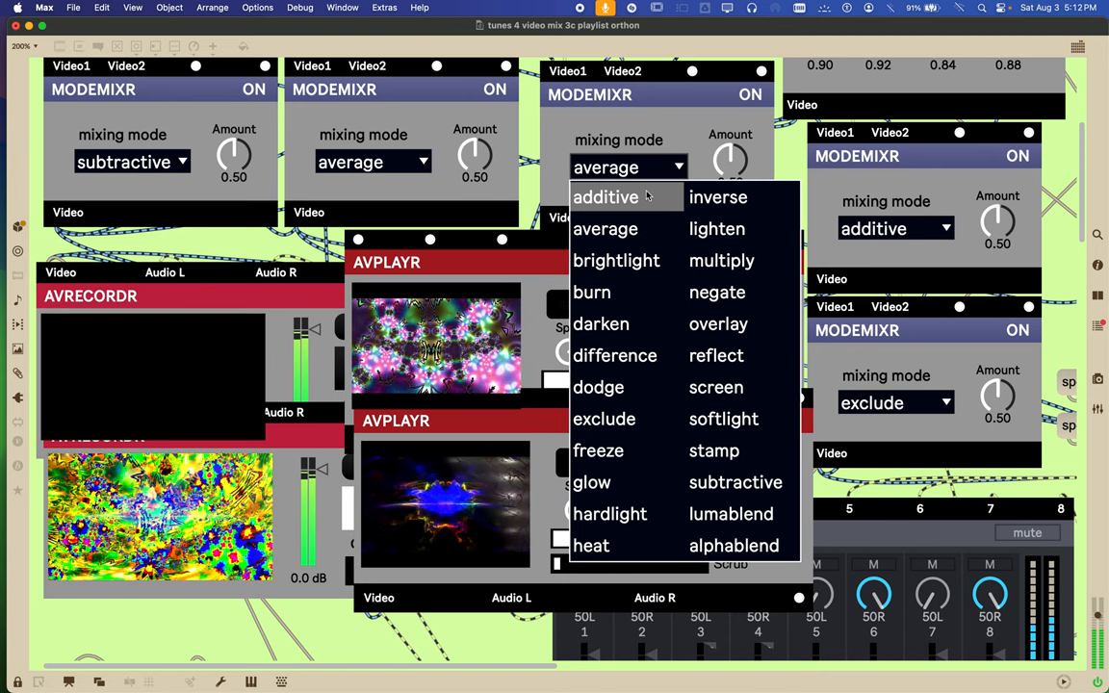
{"action": "left_click", "coordinate": [605, 228]}
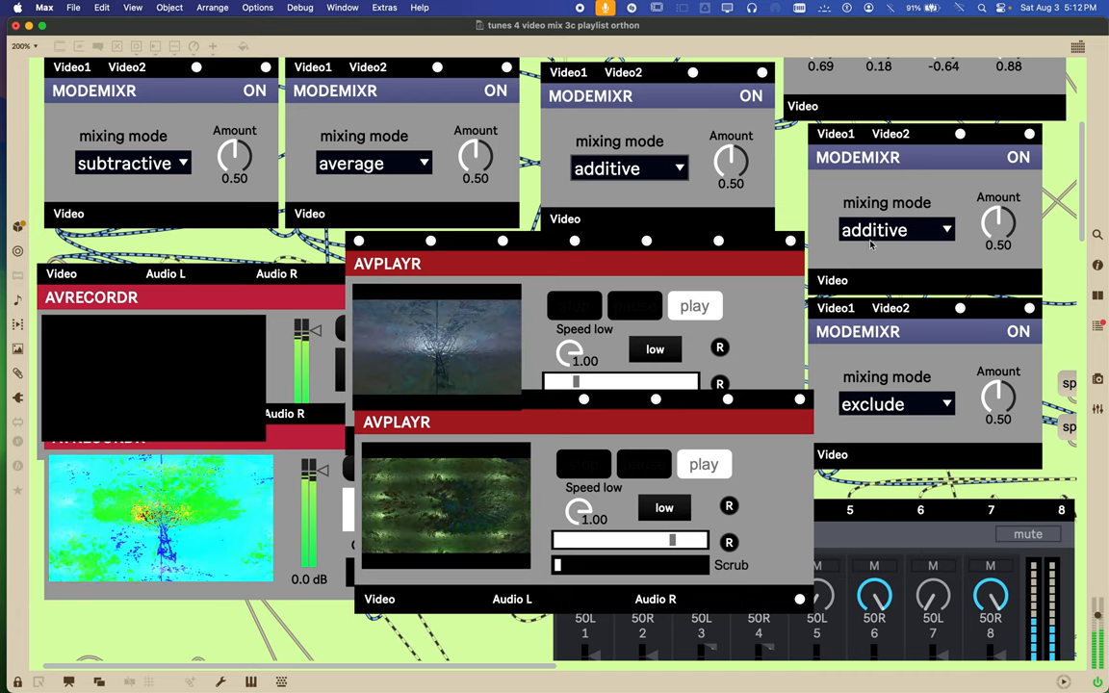
{"action": "left_click", "coordinate": [895, 229]}
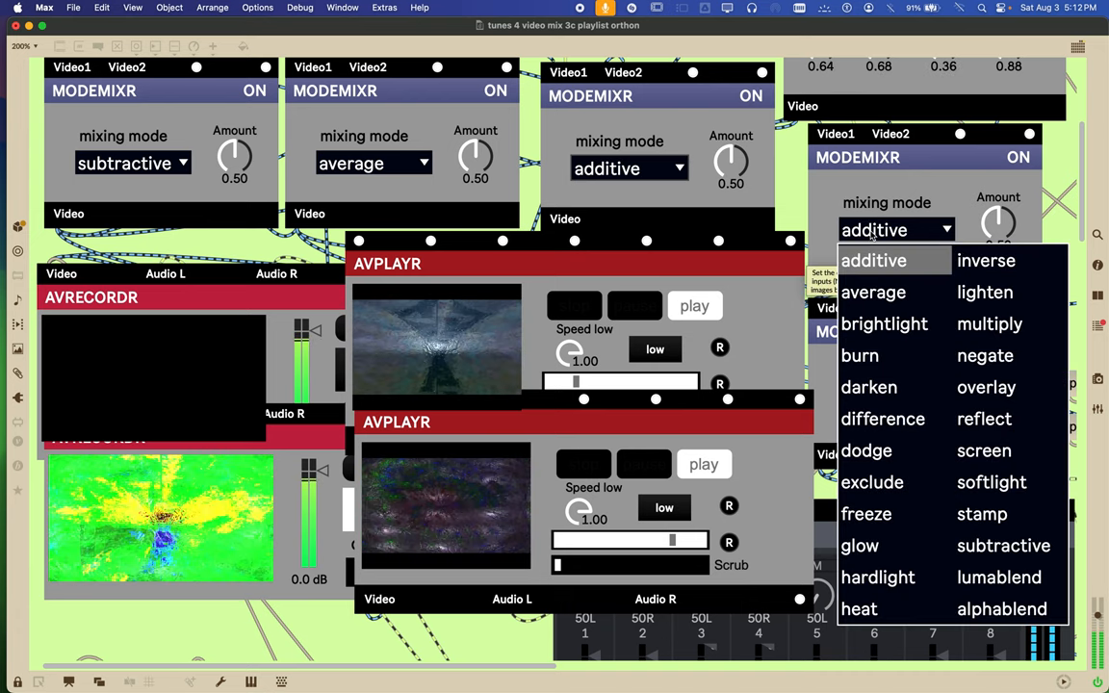
{"action": "mouse_move", "coordinate": [884, 324]}
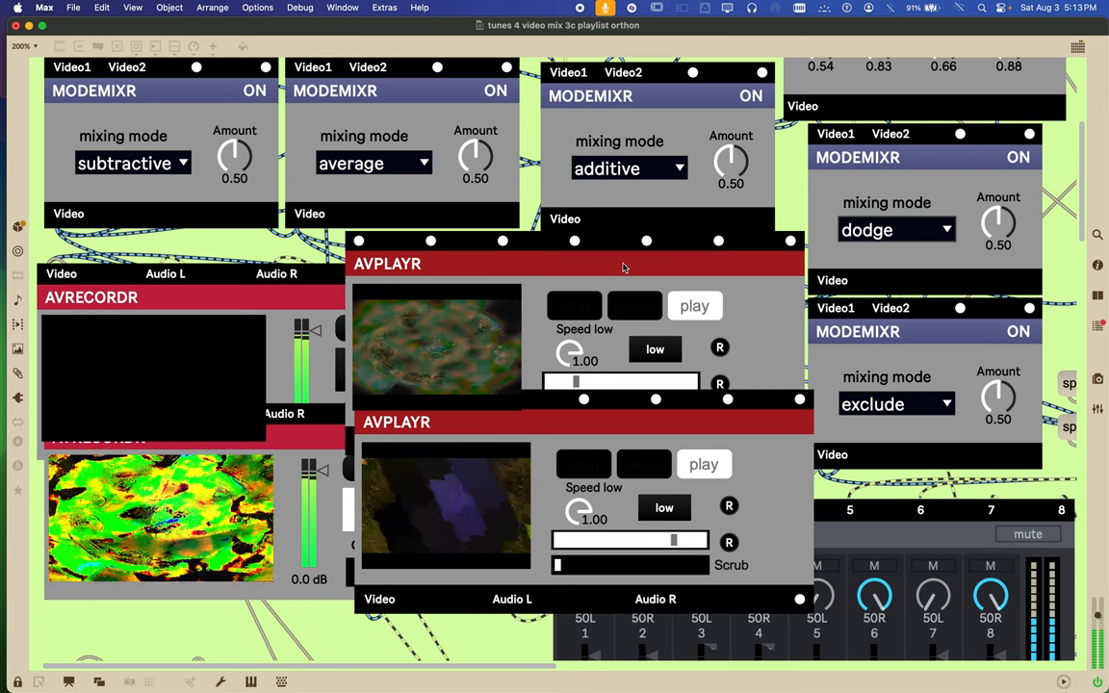
{"action": "left_click", "coordinate": [895, 229]}
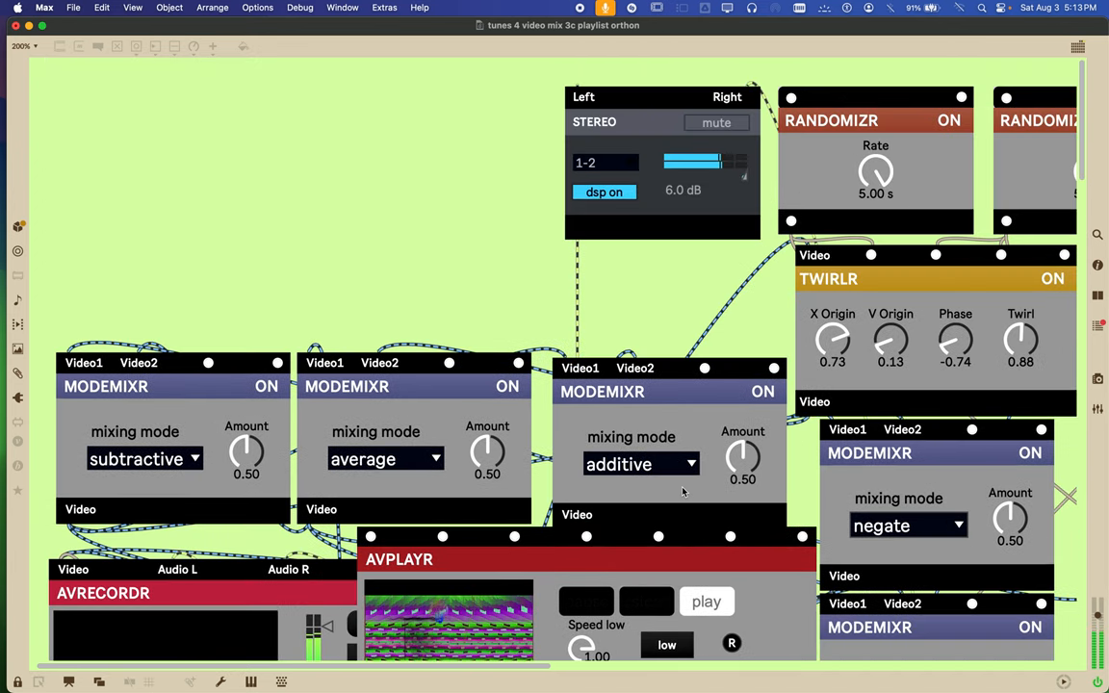
Select technicolor 2 in TECHNICOLOR8R and lower the HUSALIR luminance to 1.32
{"action": "scroll", "scroll_direction": "right", "scroll_amount": 3}
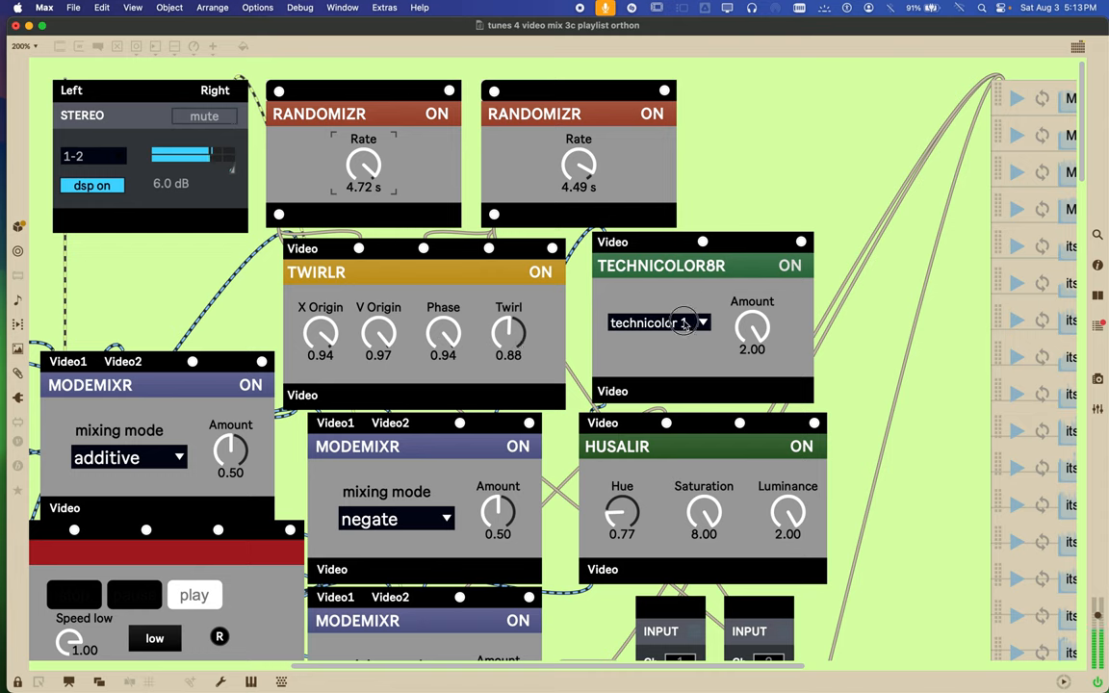
{"action": "left_click", "coordinate": [659, 322]}
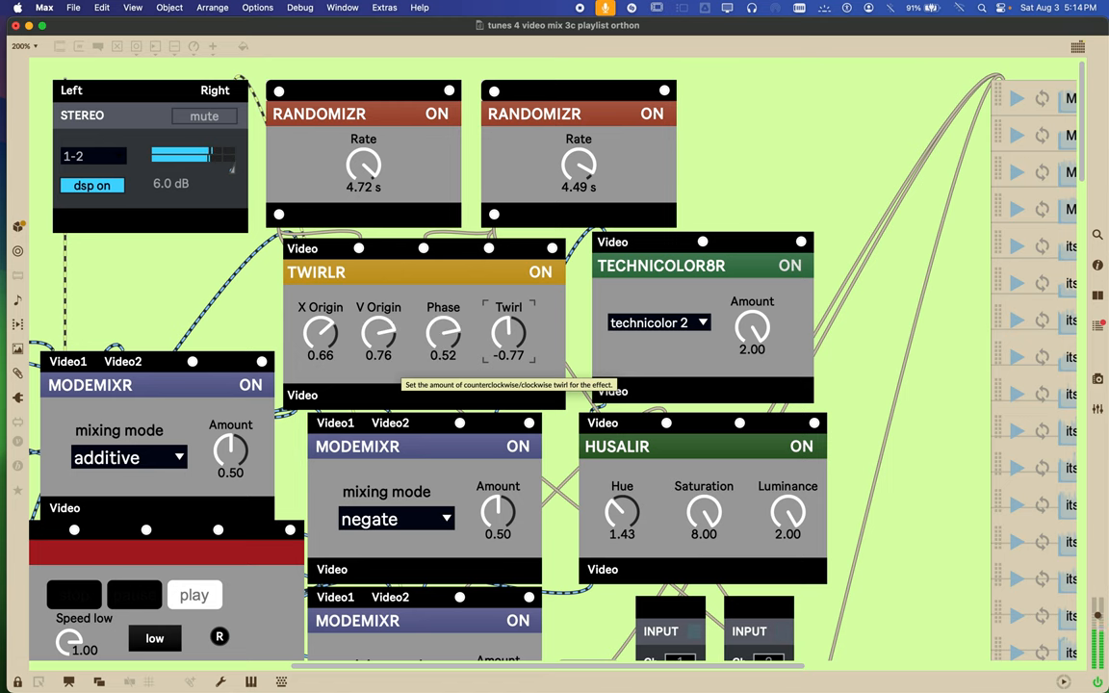
{"action": "scroll", "scroll_direction": "down", "scroll_amount": 3}
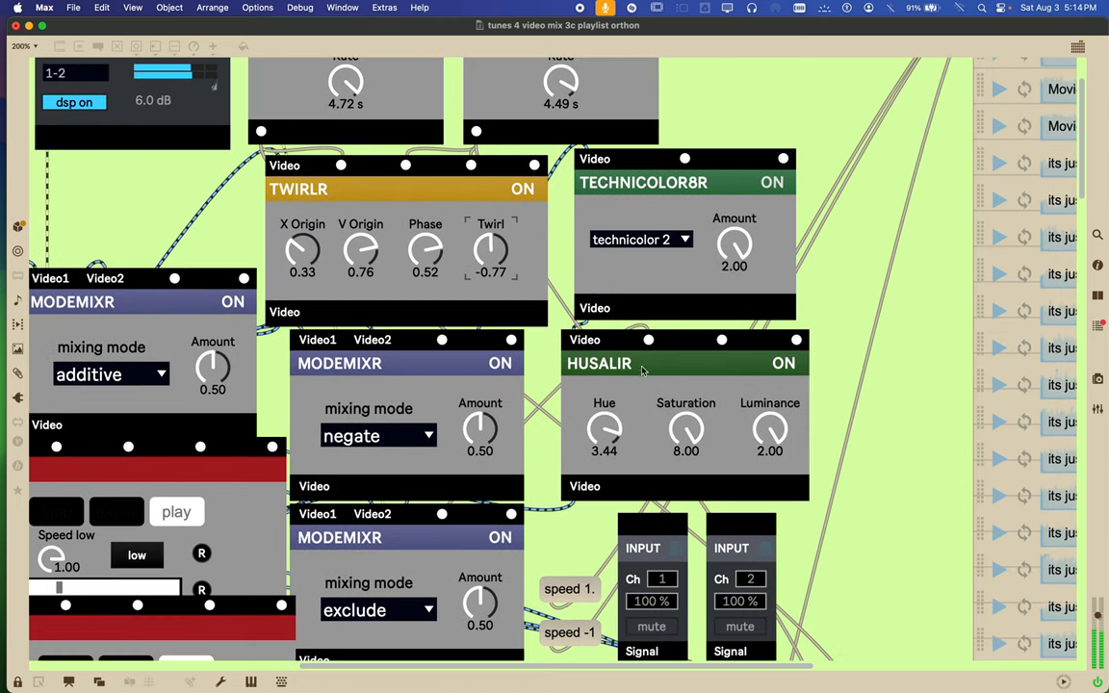
{"action": "mouse_move", "coordinate": [693, 430]}
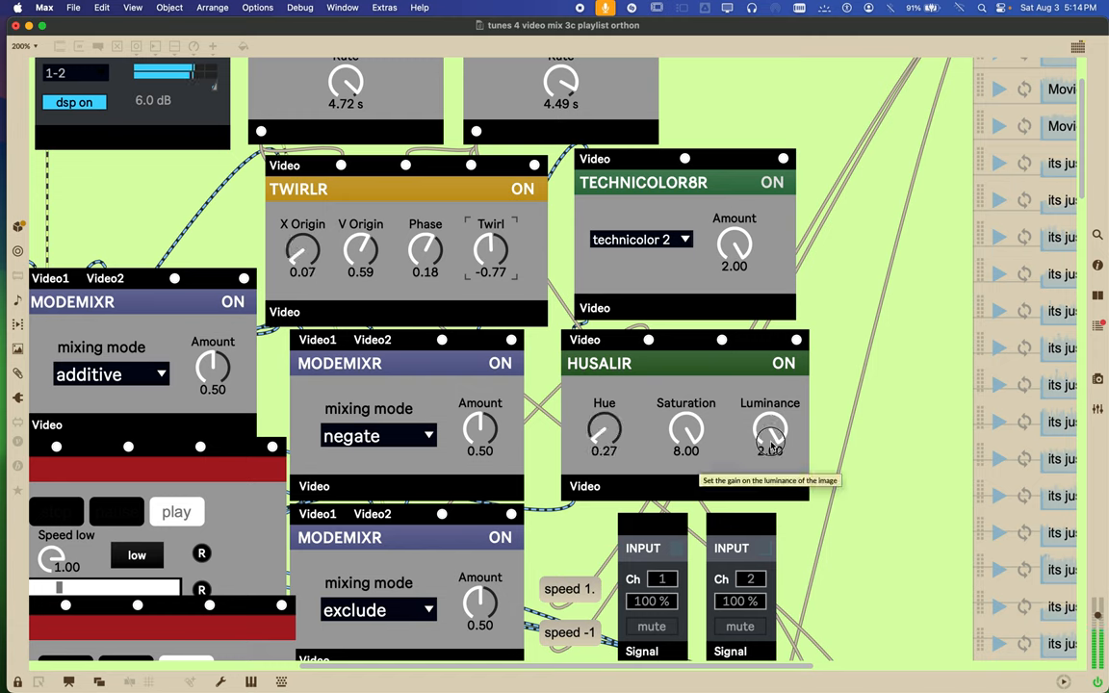
{"action": "left_click_drag", "start_coordinate": [769, 428], "coordinate": [683, 428]}
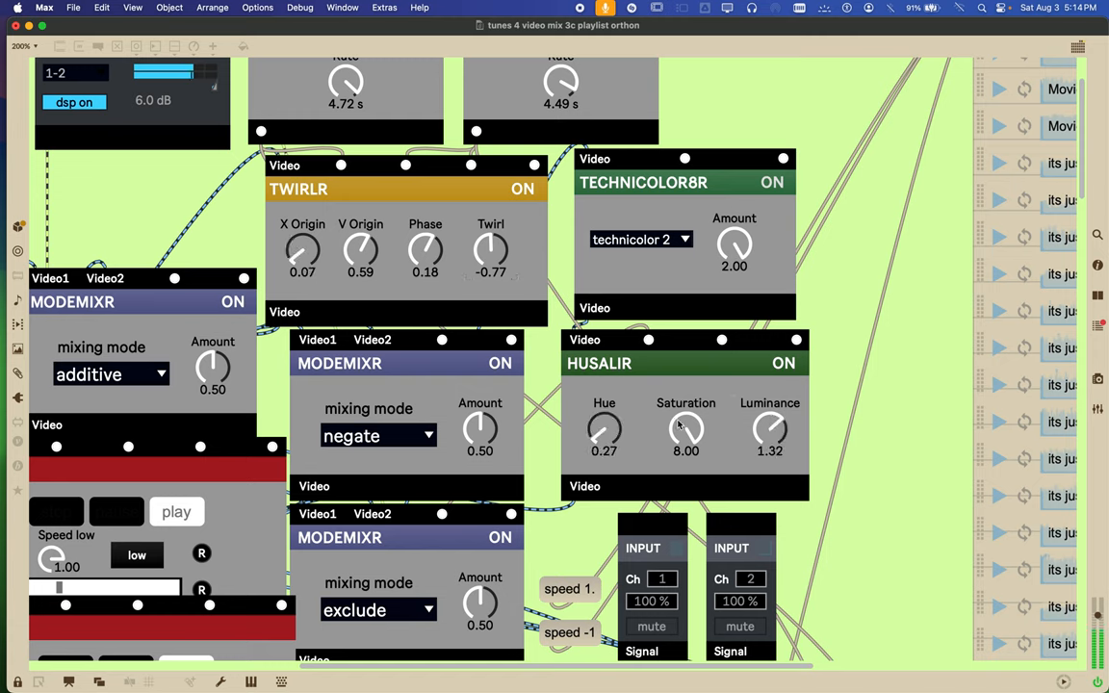